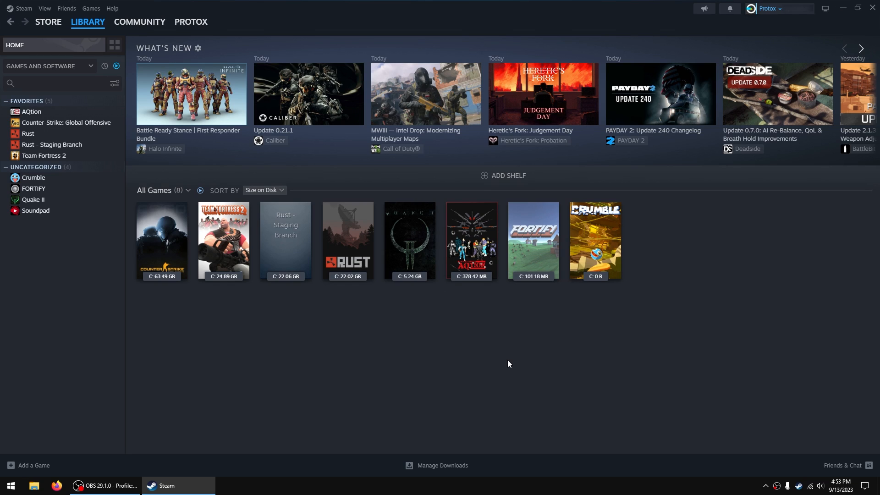
# Open the profile's Badges page and scroll to Crumble, showing 4 card drops remaining
pyautogui.click(190, 21)
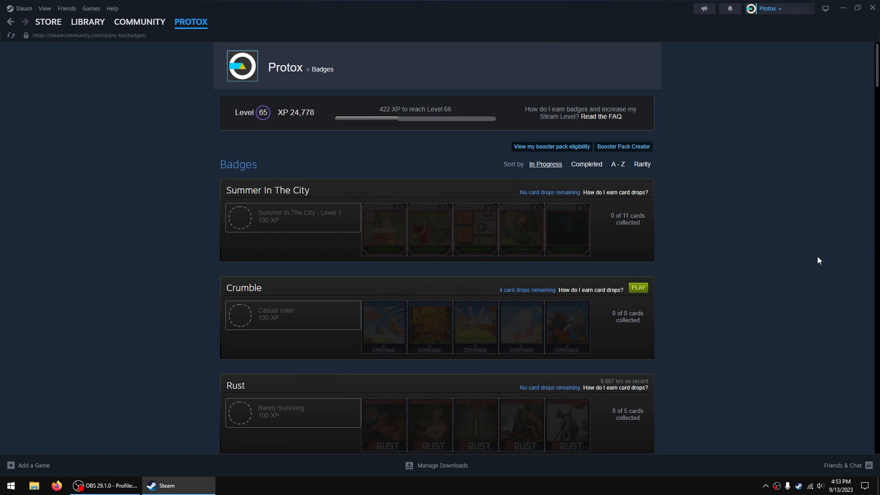
pyautogui.moveTo(498, 297)
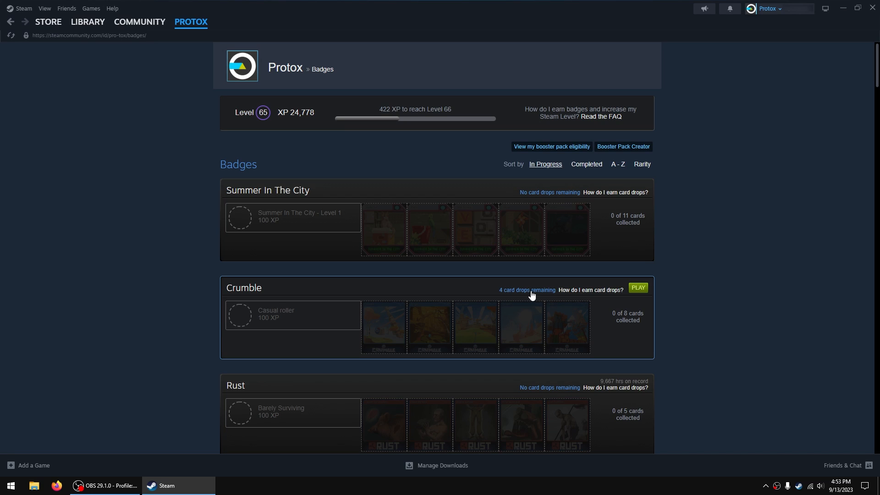
pyautogui.scroll(-3)
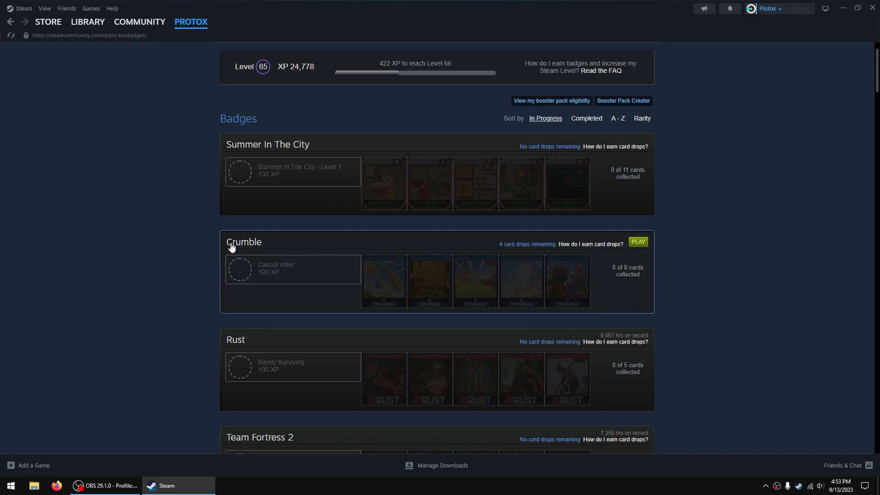
pyautogui.moveTo(502, 245)
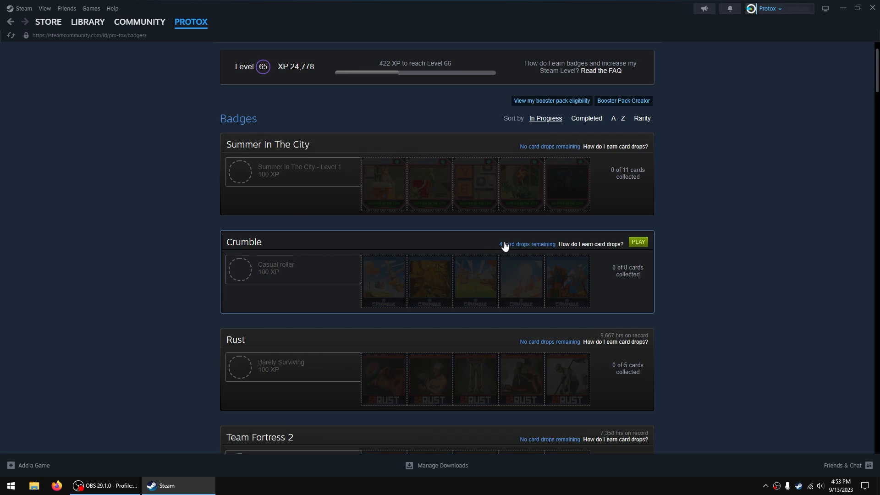
pyautogui.moveTo(459, 247)
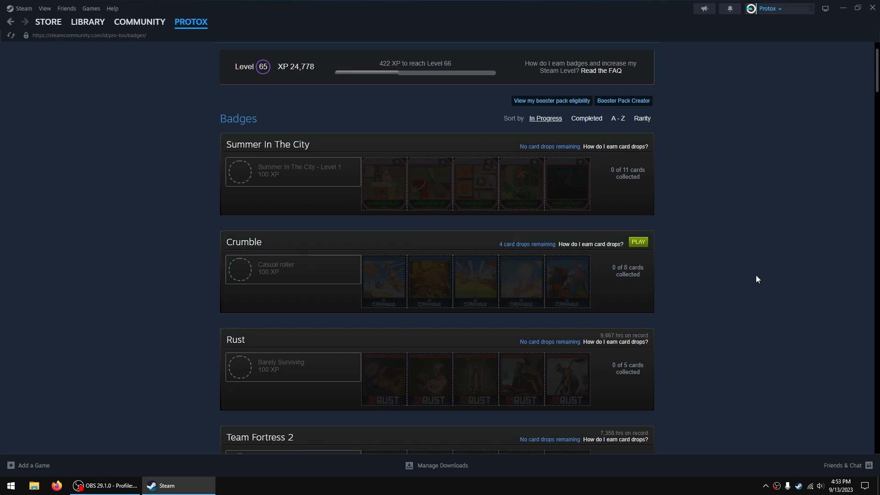
pyautogui.moveTo(825, 284)
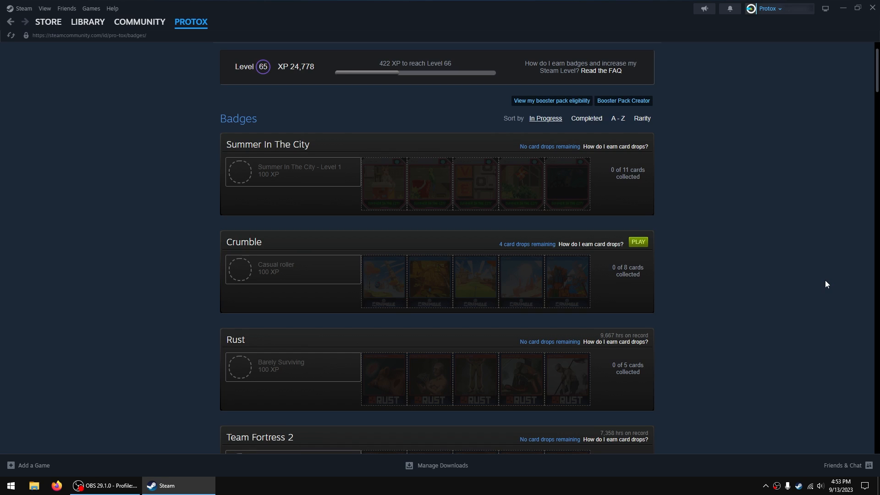
pyautogui.moveTo(836, 270)
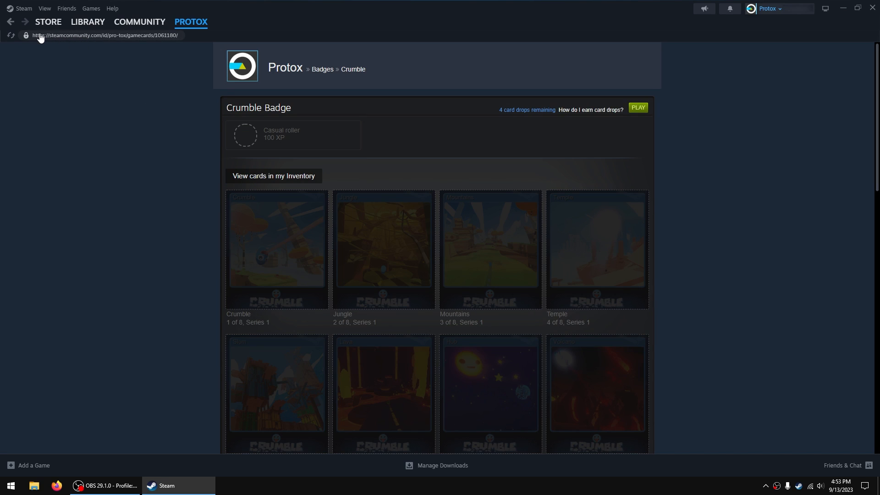
pyautogui.moveTo(154, 41)
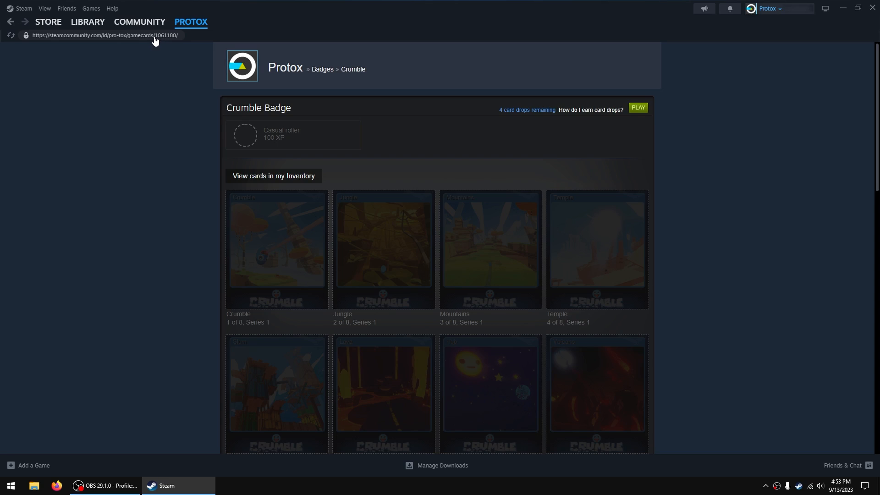
pyautogui.moveTo(159, 43)
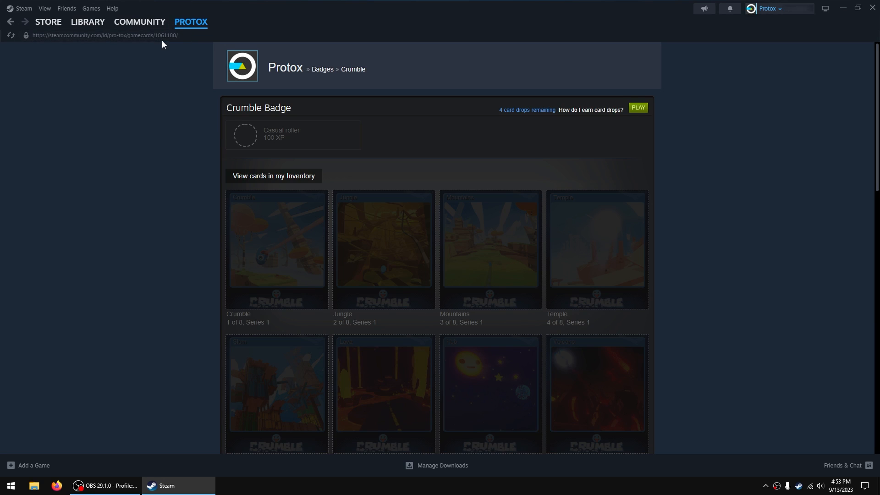
# Leave the Crumble badge page and return to the Steam game library
pyautogui.click(87, 22)
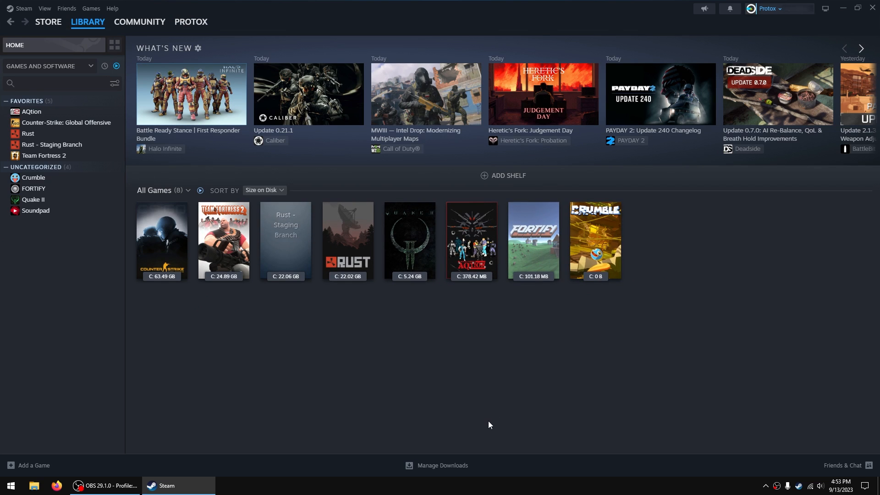
pyautogui.moveTo(496, 425)
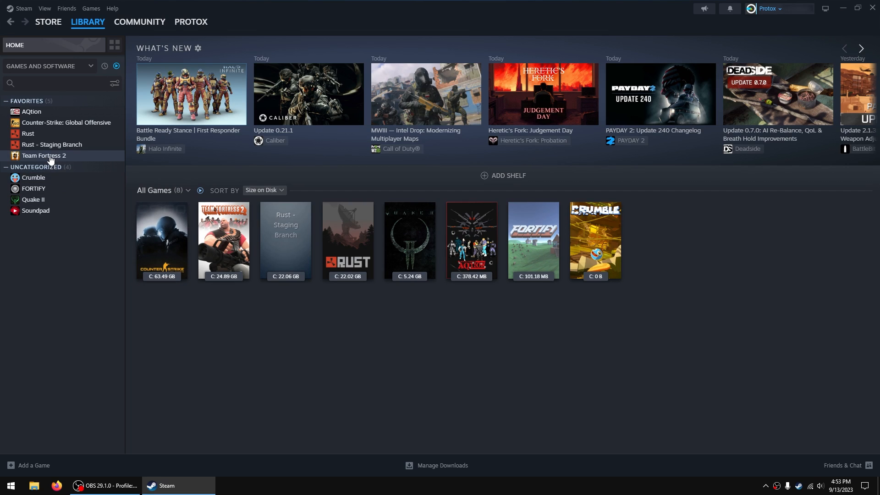
# Browse Team Fortress 2's local files and open steam_appid.txt in Notepad++
pyautogui.rightClick(44, 155)
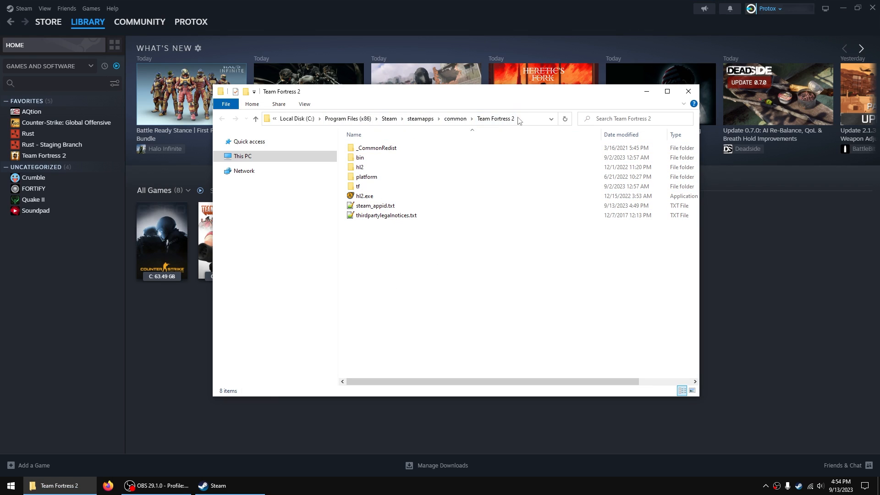
pyautogui.click(375, 205)
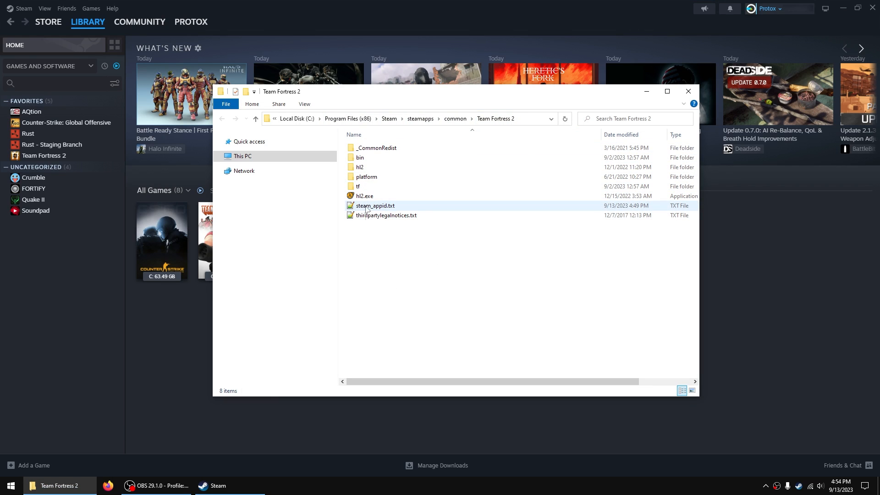
pyautogui.moveTo(375, 206)
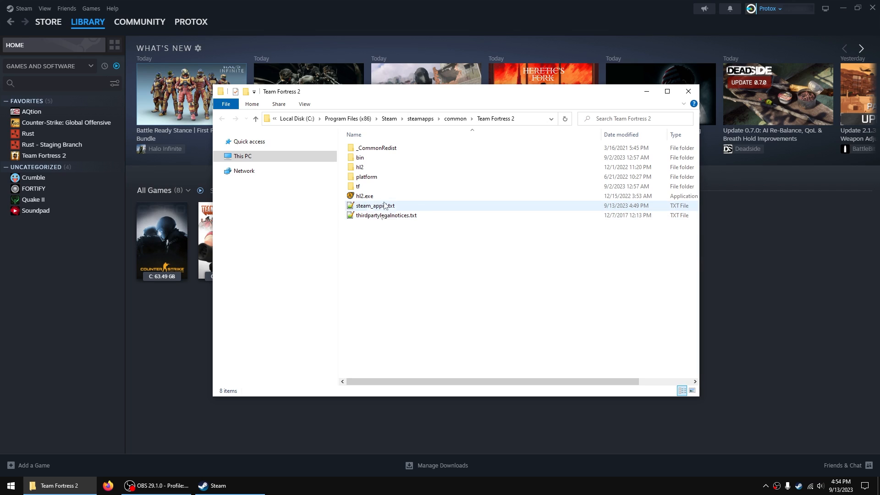
pyautogui.doubleClick(375, 206)
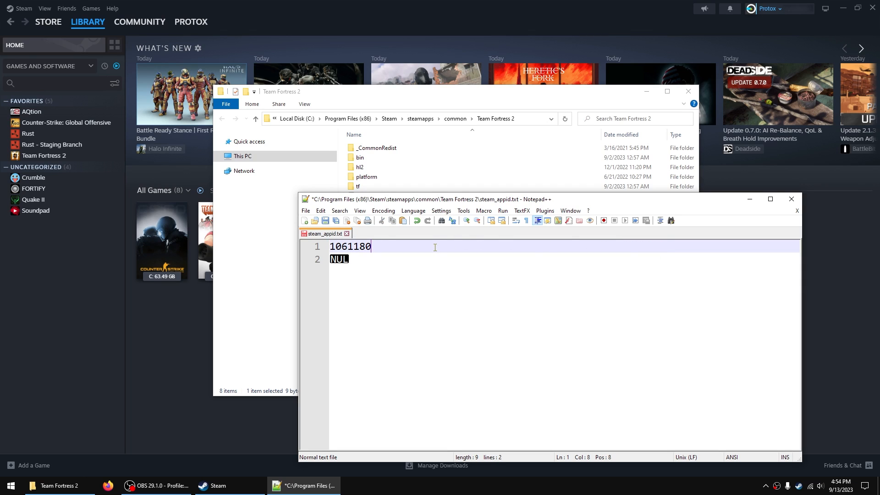
# Replace steam_appid.txt contents with 1061180, save, and close Notepad++
pyautogui.click(320, 210)
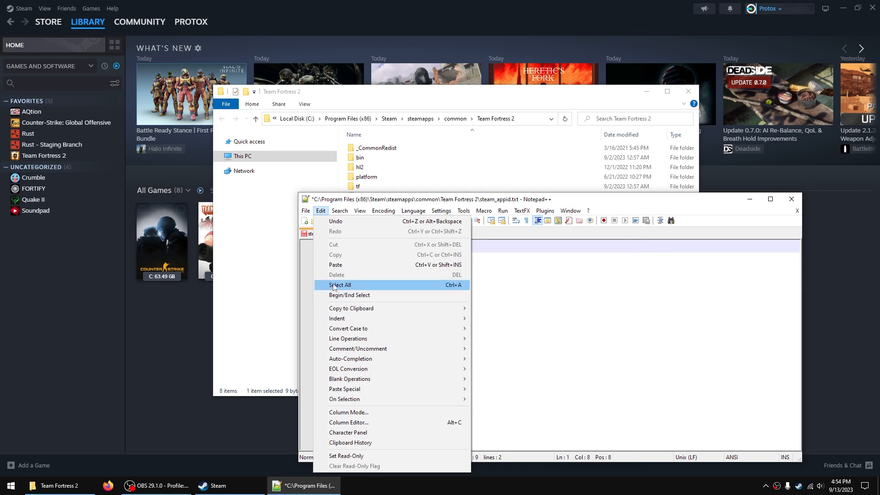
pyautogui.click(340, 285)
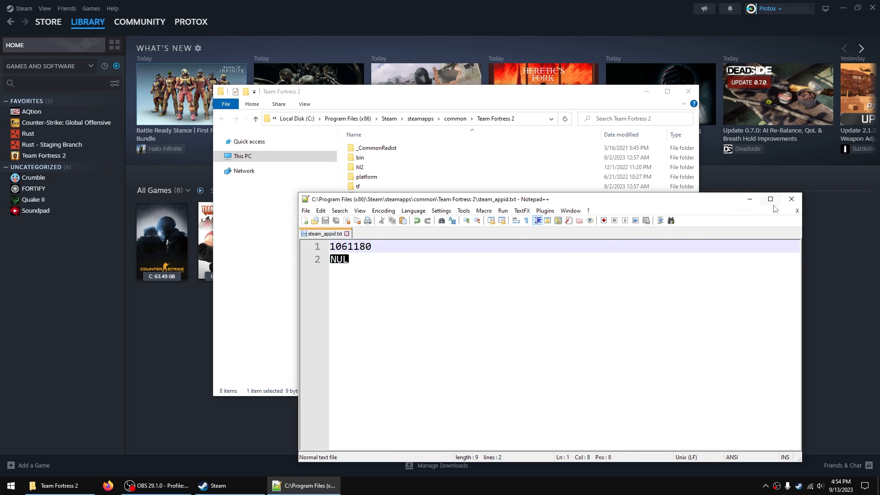
pyautogui.click(792, 198)
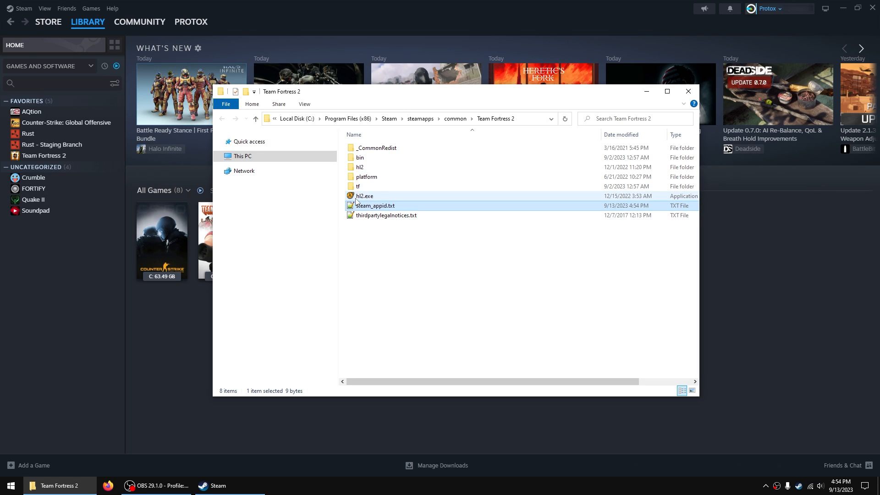
pyautogui.moveTo(374, 206)
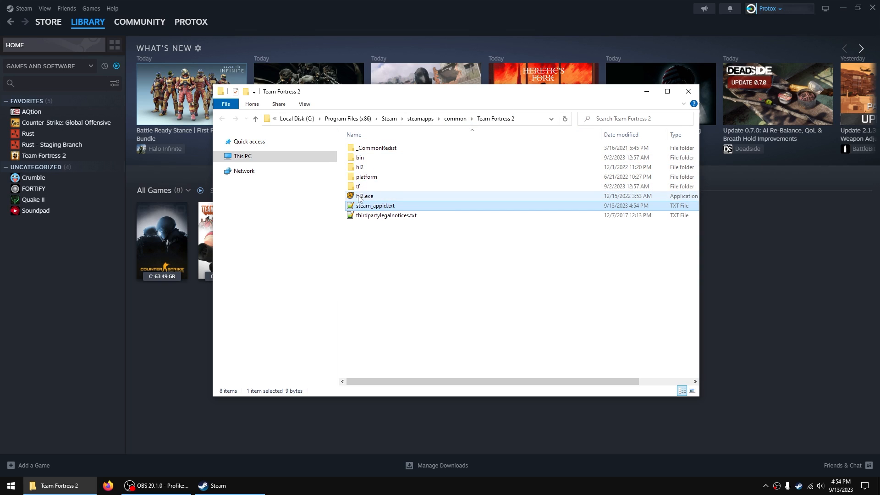
# Run hl2.exe from the TF2 folder and push the gameinfo.txt error behind Explorer
pyautogui.doubleClick(364, 196)
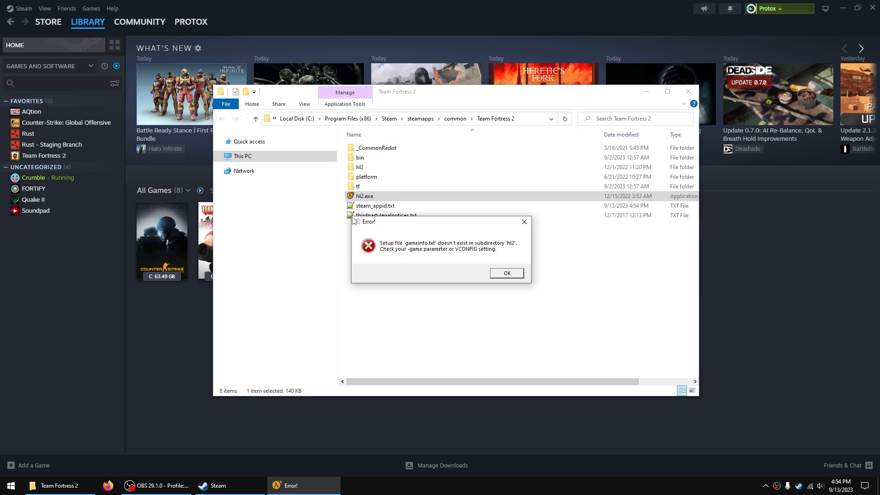
pyautogui.click(505, 274)
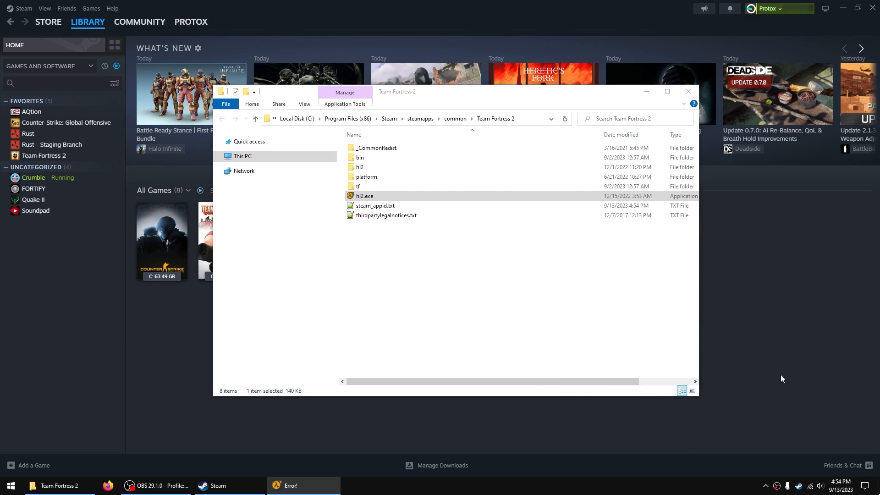
pyautogui.moveTo(645, 92)
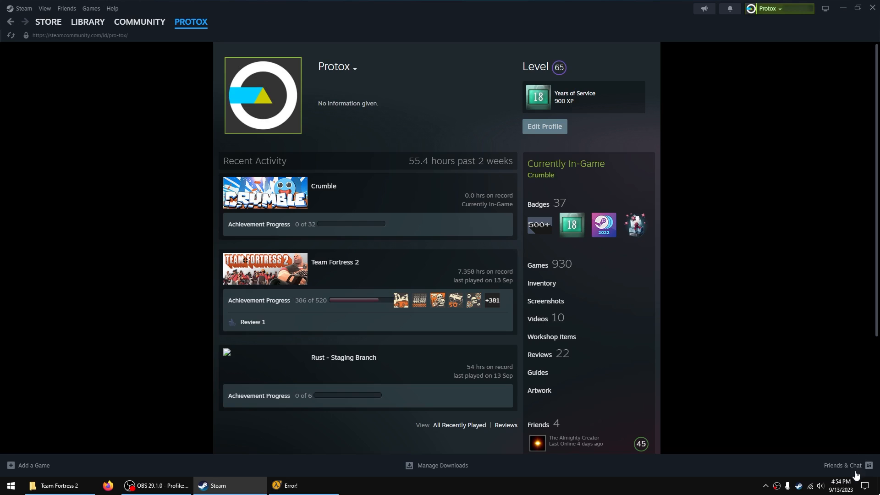
pyautogui.moveTo(558, 178)
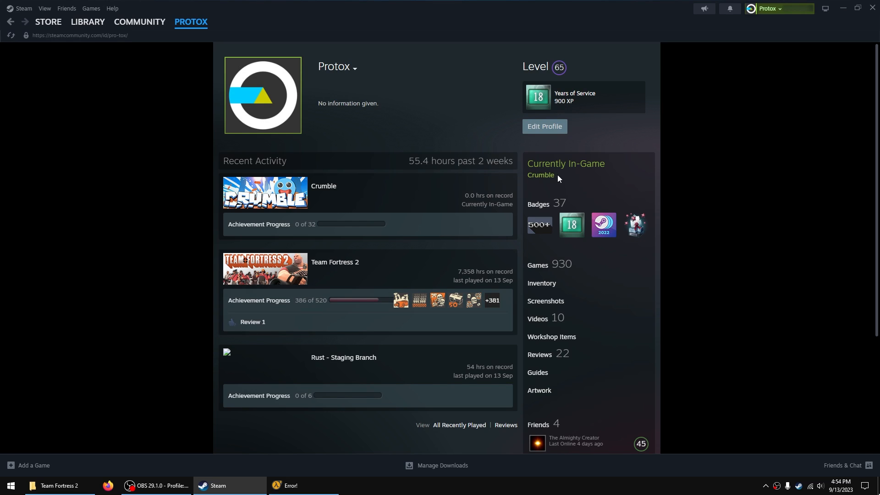
pyautogui.moveTo(565, 179)
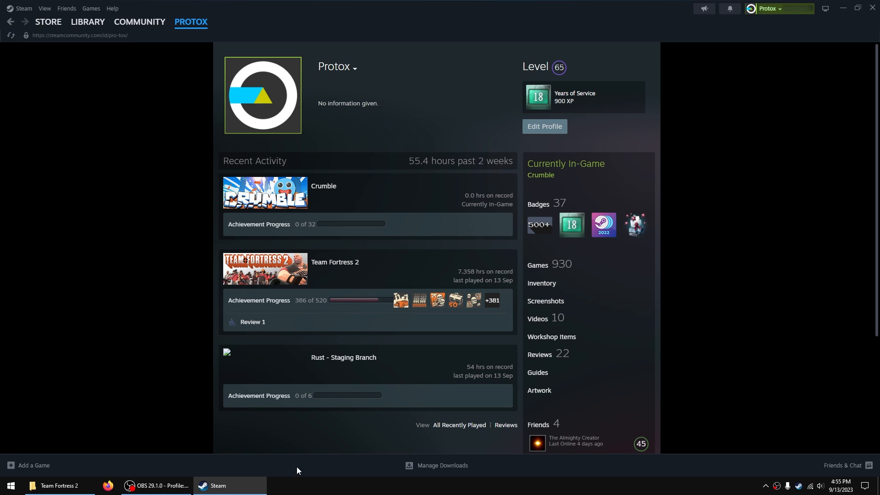
# After confirming Crumble as Currently In-Game, return to the Steam library
pyautogui.click(87, 22)
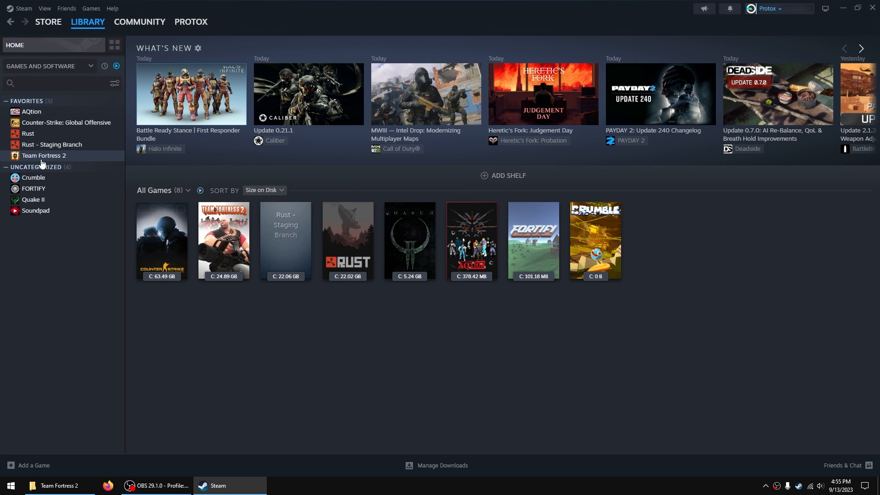
# Play Team Fortress 2 from the library, then right-click steam_appid.txt in Explorer
pyautogui.rightClick(44, 156)
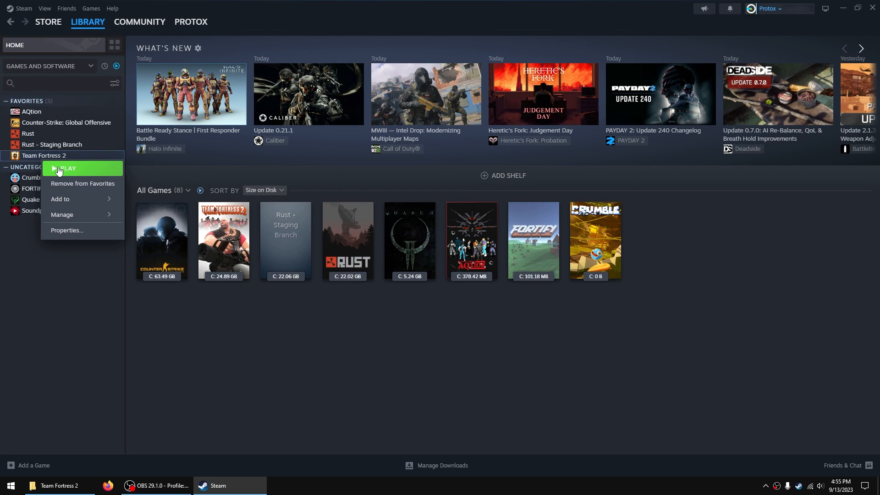
pyautogui.click(66, 168)
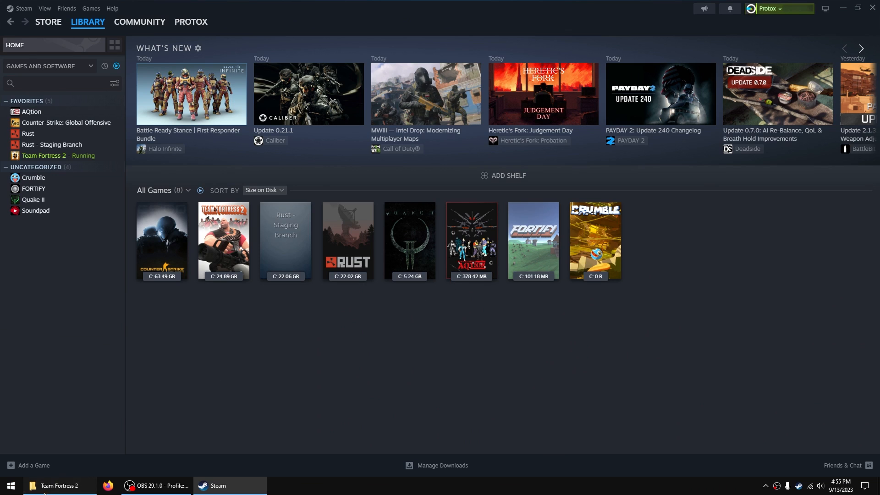
pyautogui.rightClick(375, 205)
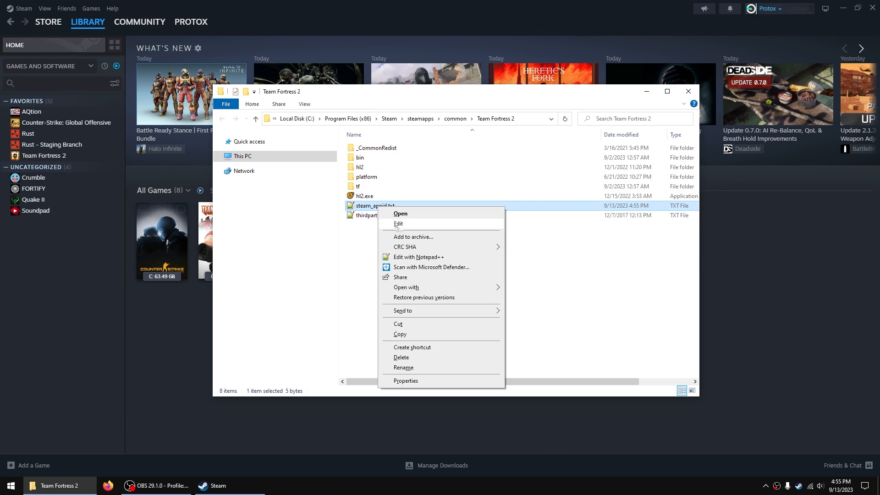